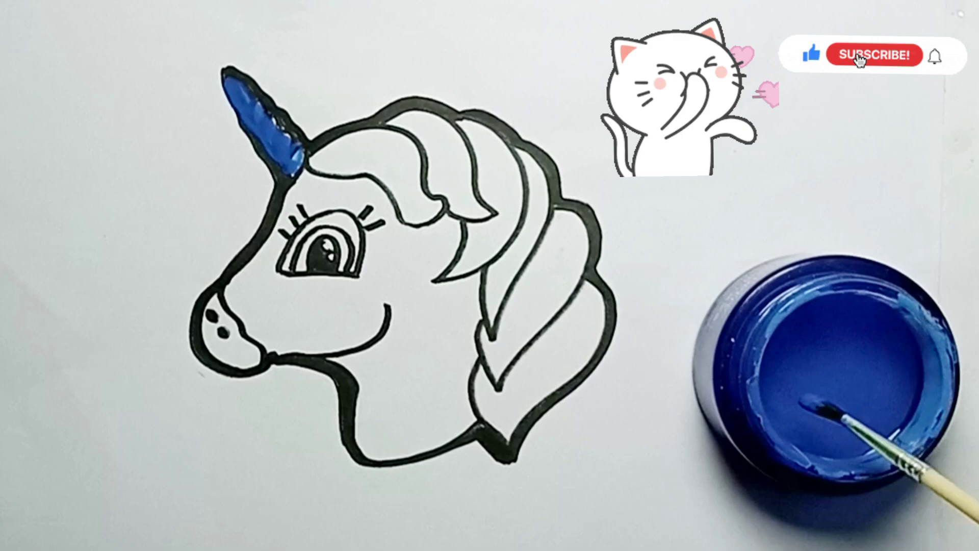
left_click(876, 55)
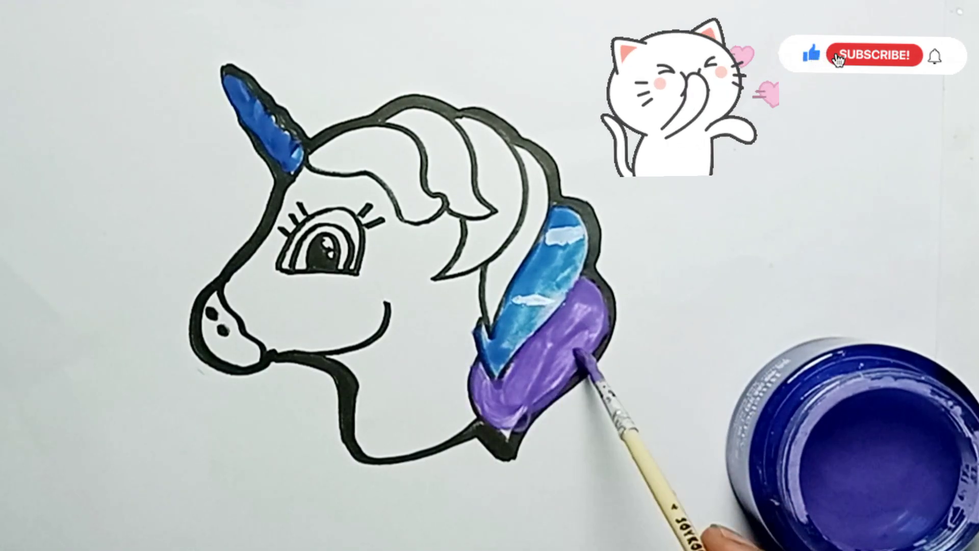
left_click(875, 55)
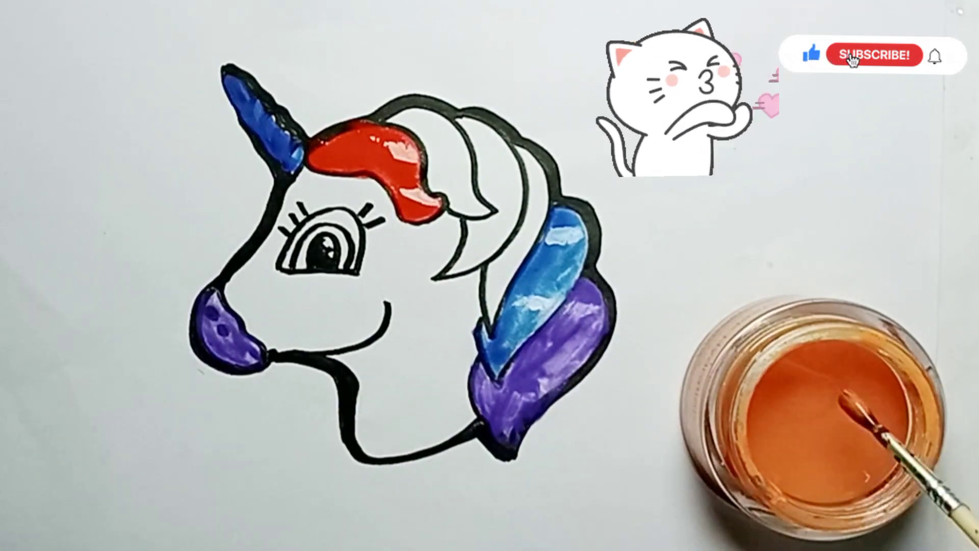
left_click(874, 55)
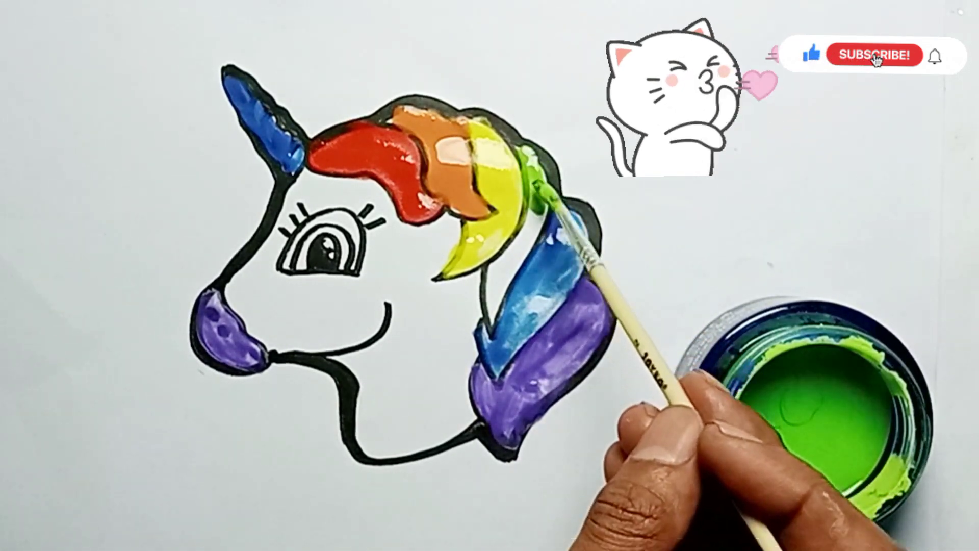
left_click(875, 55)
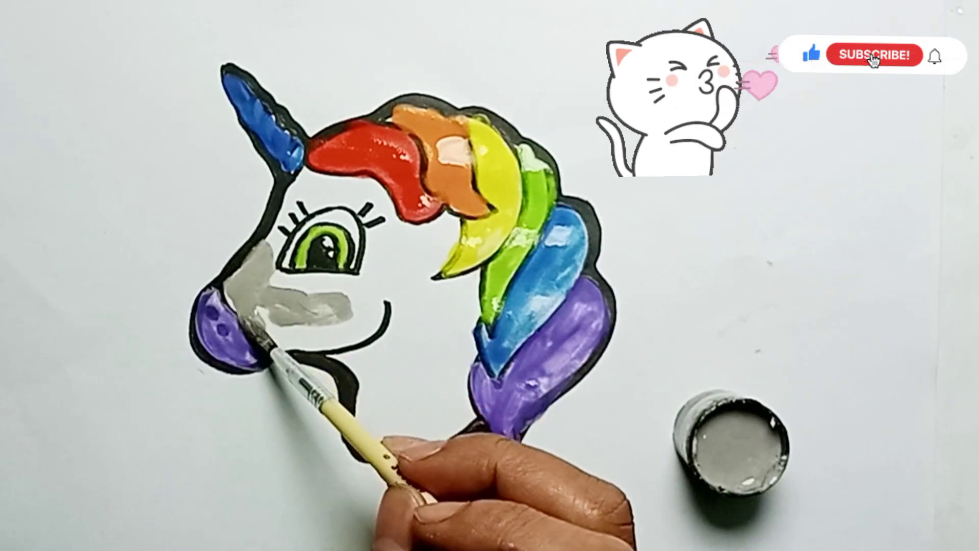
left_click(876, 55)
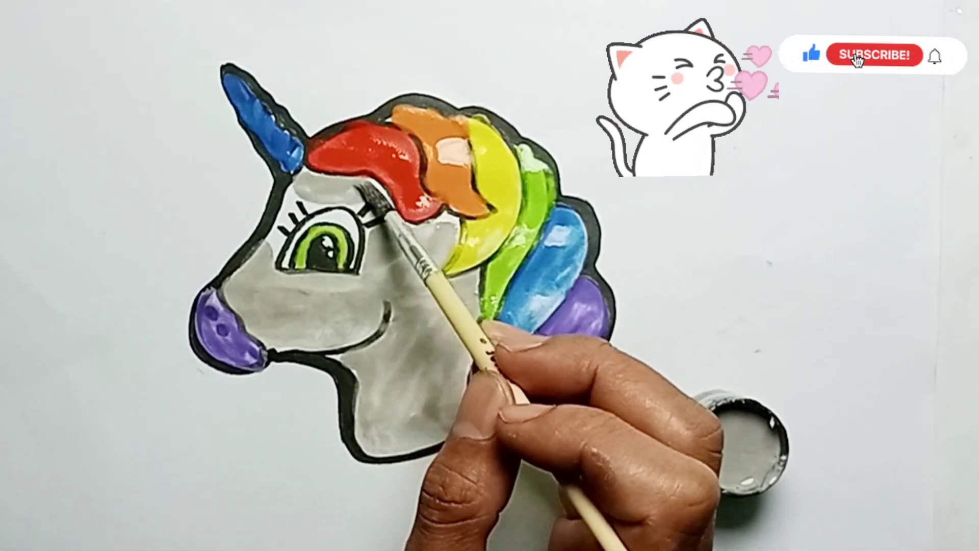
left_click(875, 55)
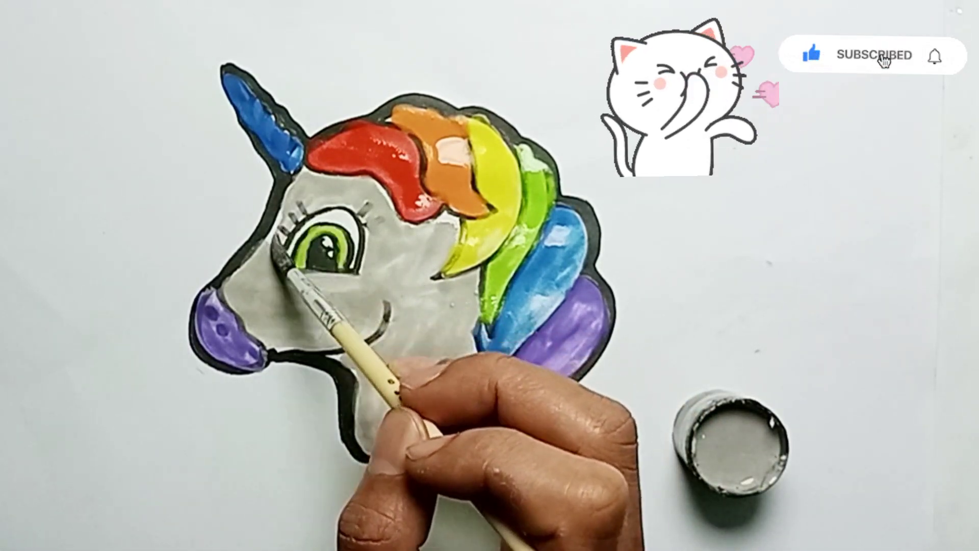